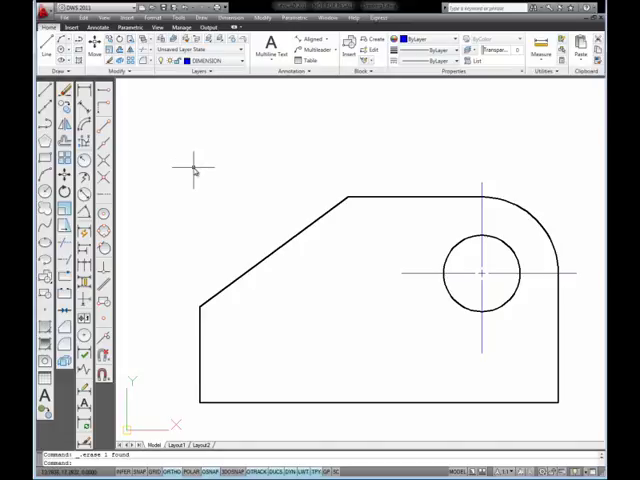
mouse_move(128, 112)
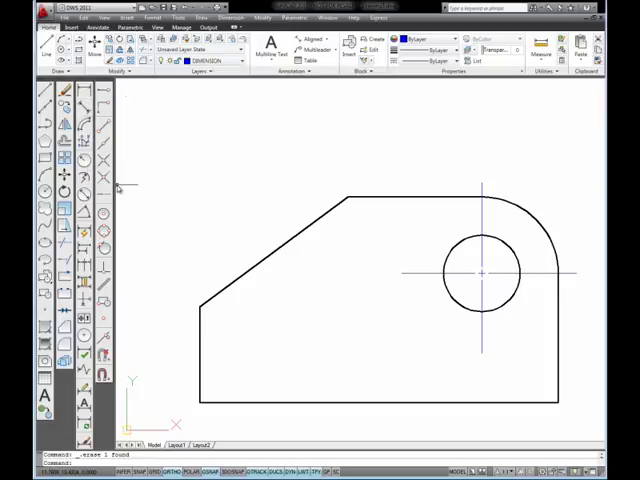
mouse_move(104, 214)
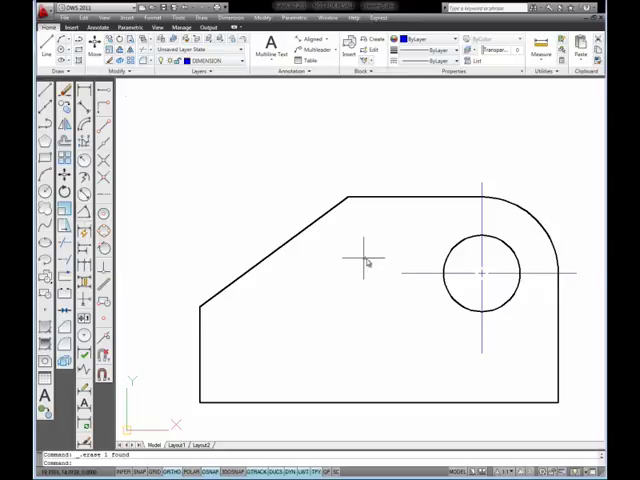
mouse_move(352, 270)
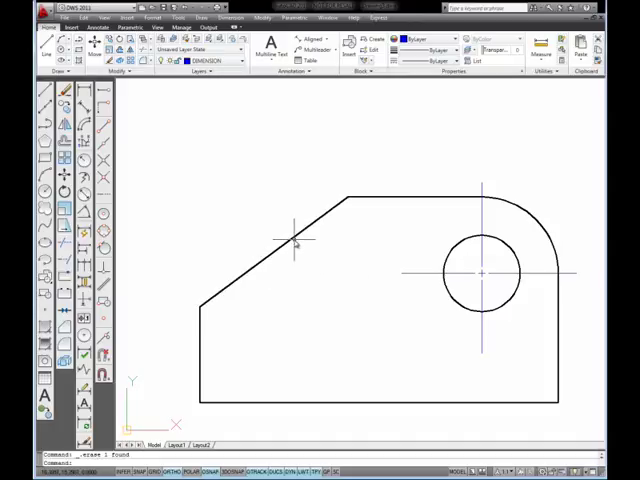
mouse_move(260, 230)
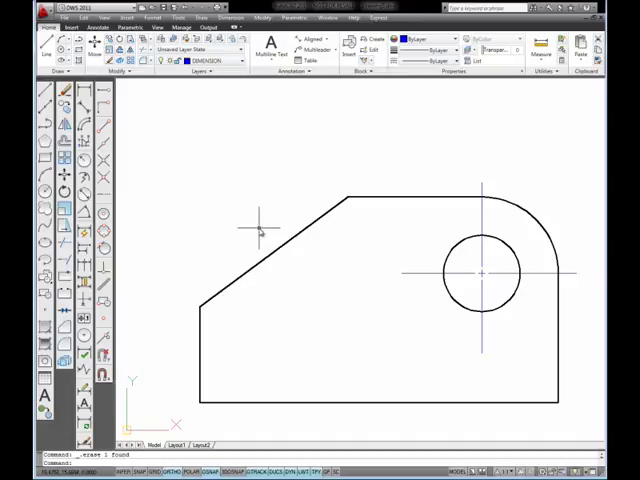
mouse_move(188, 272)
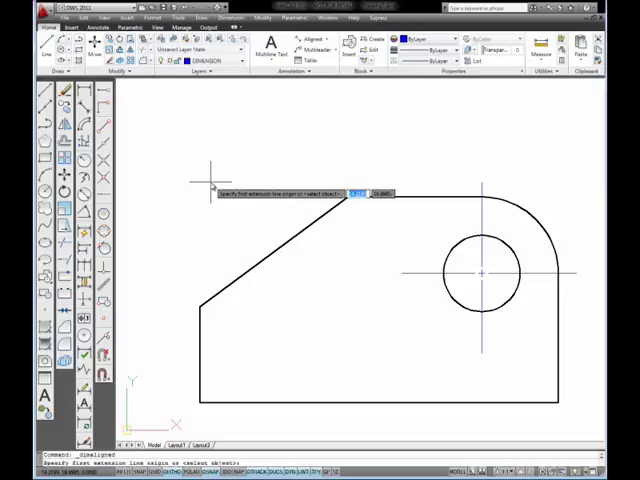
mouse_move(210, 188)
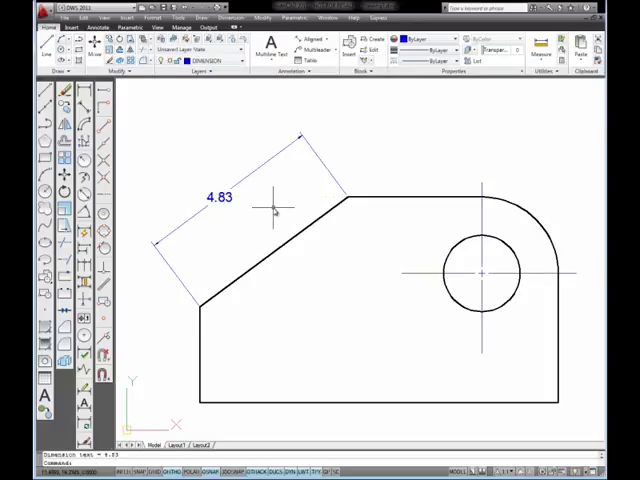
mouse_move(228, 244)
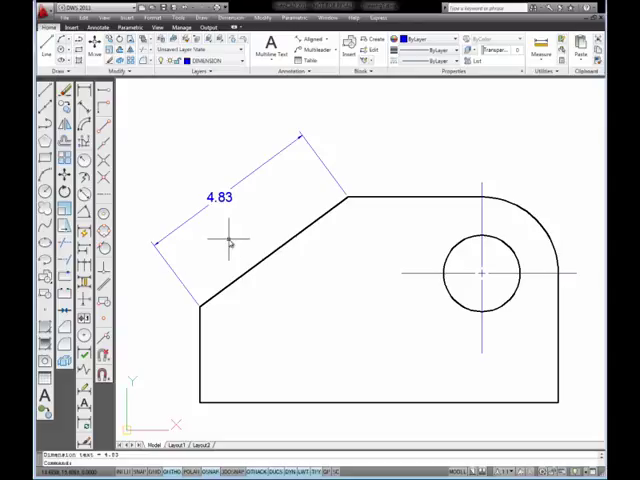
mouse_move(200, 310)
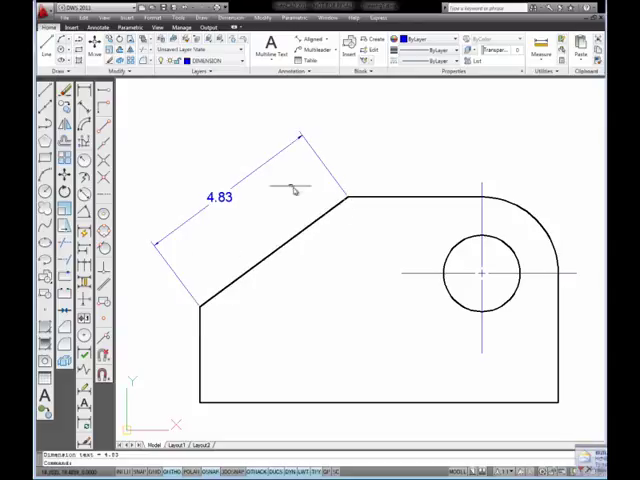
mouse_move(270, 252)
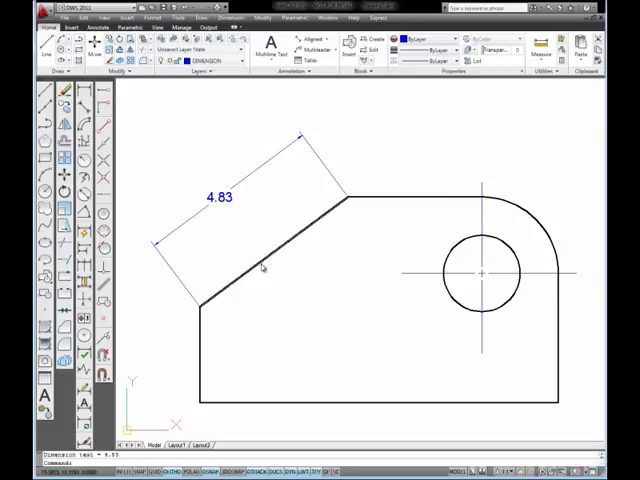
mouse_move(258, 218)
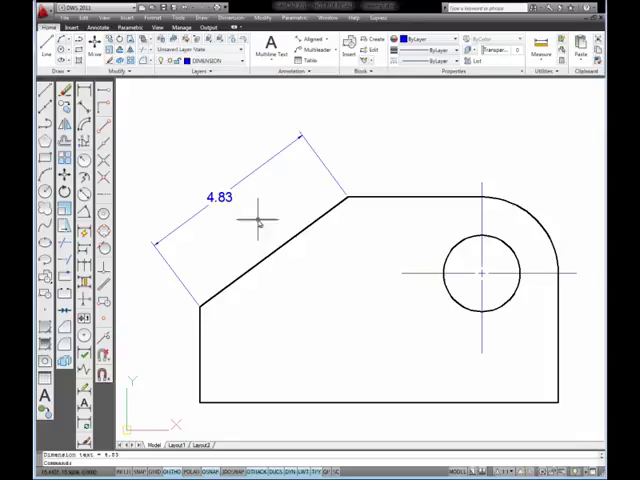
mouse_move(284, 182)
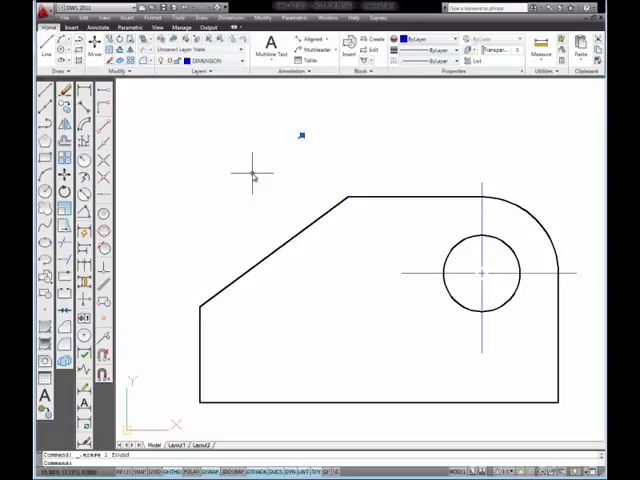
mouse_move(244, 156)
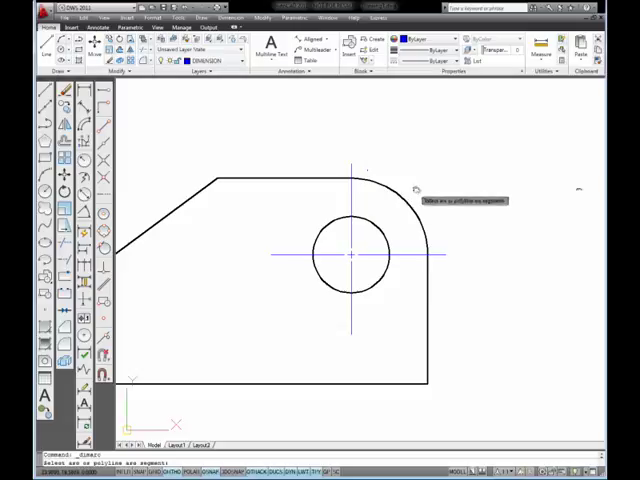
mouse_move(410, 210)
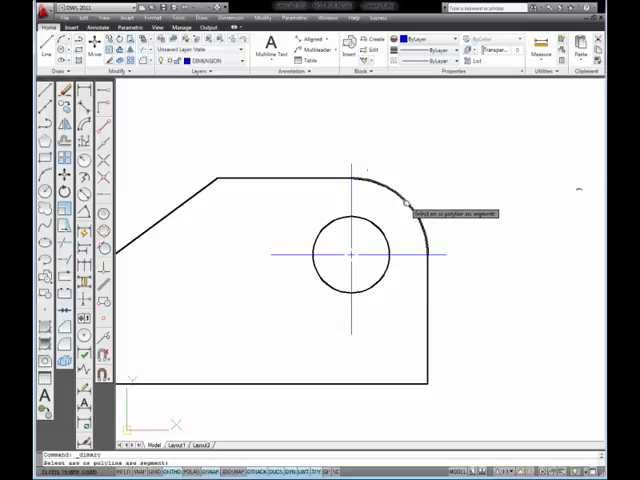
Step: Place the 3.14 arc length dimension on the rounded corner with DIMARC
click(416, 210)
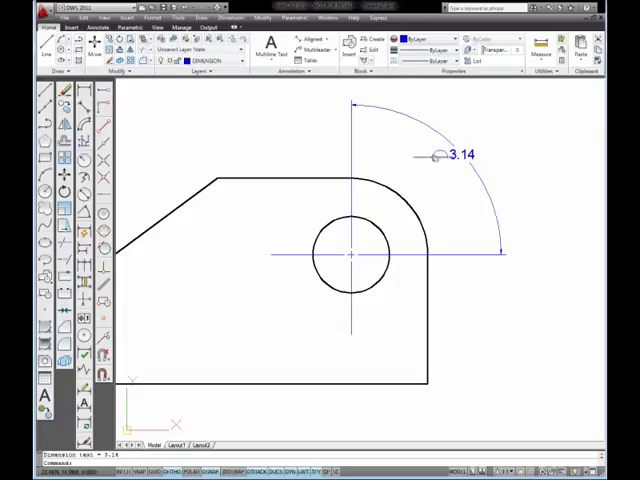
mouse_move(456, 180)
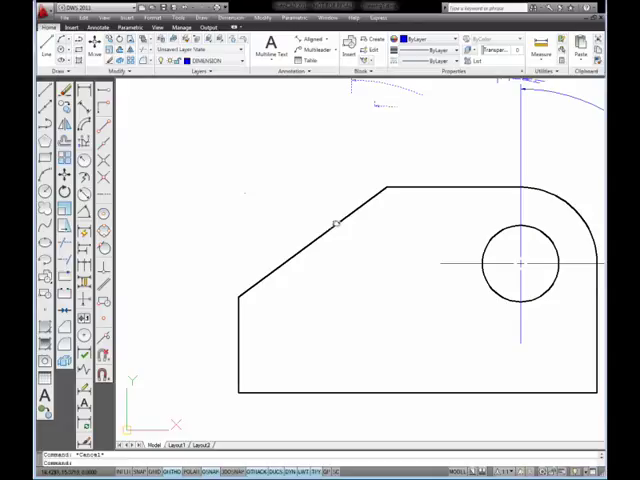
mouse_move(302, 252)
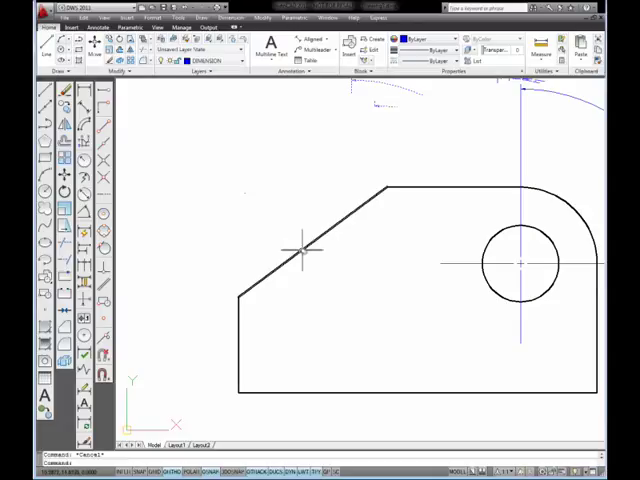
mouse_move(258, 164)
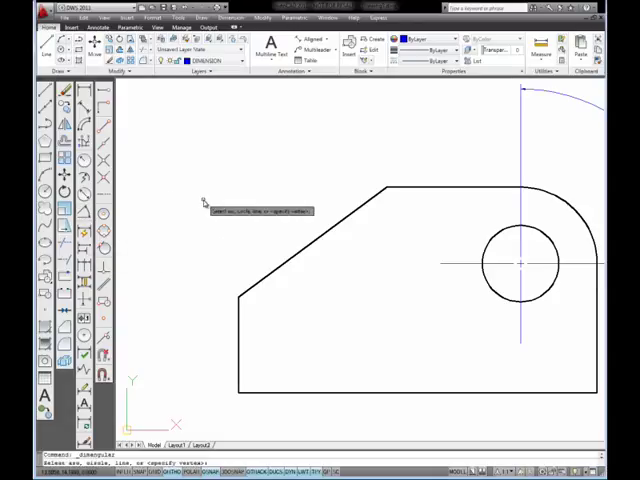
mouse_move(288, 258)
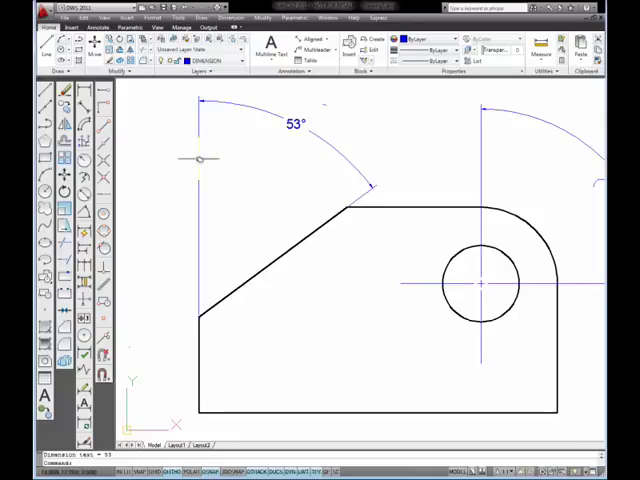
mouse_move(196, 168)
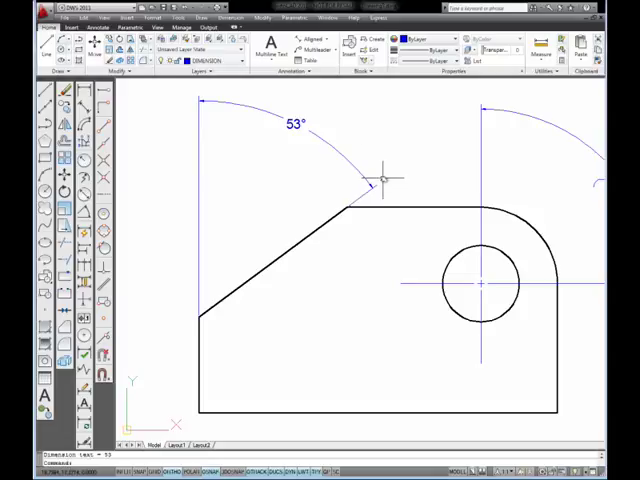
mouse_move(310, 192)
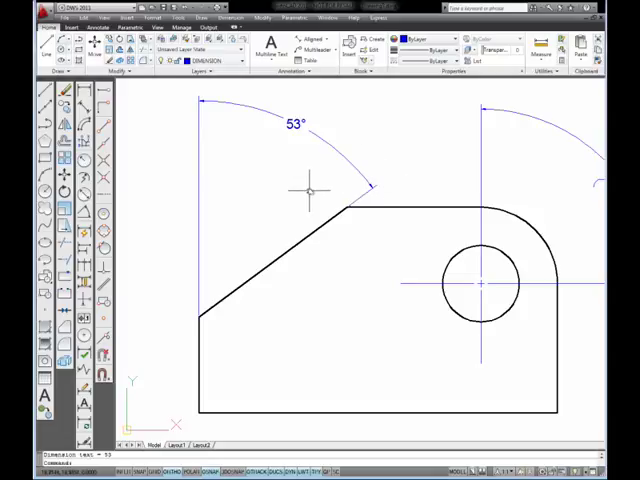
mouse_move(148, 192)
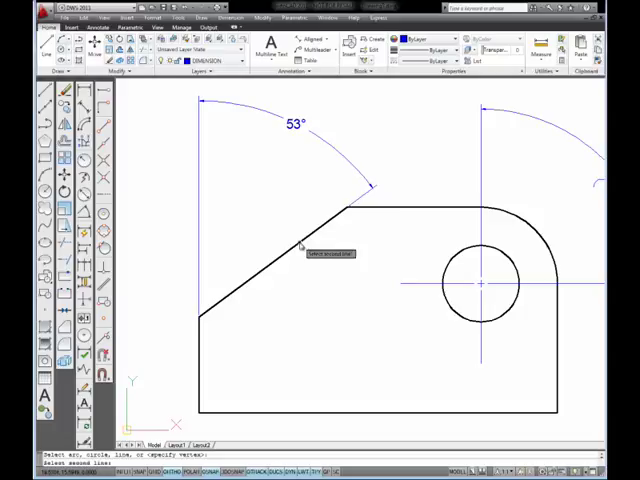
mouse_move(388, 212)
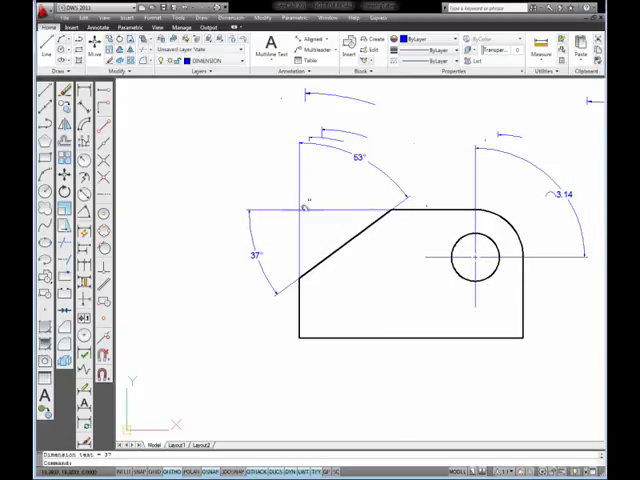
mouse_move(356, 244)
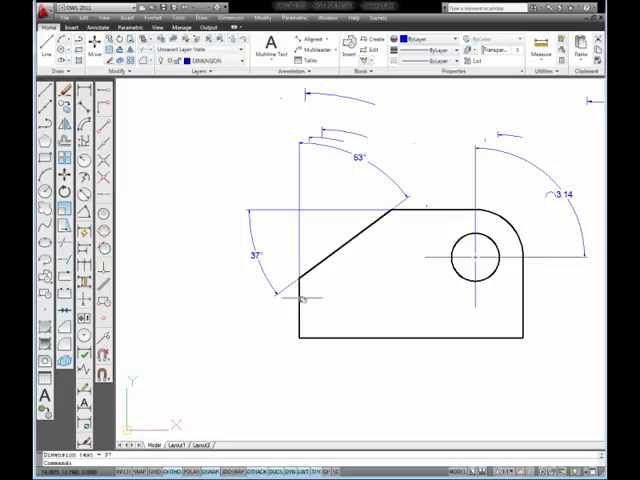
mouse_move(352, 276)
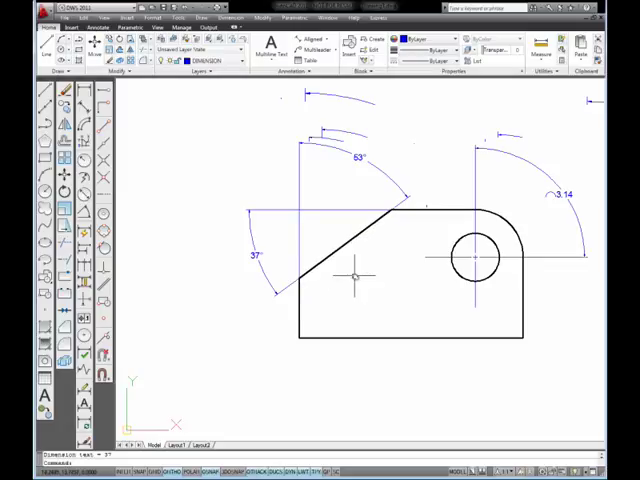